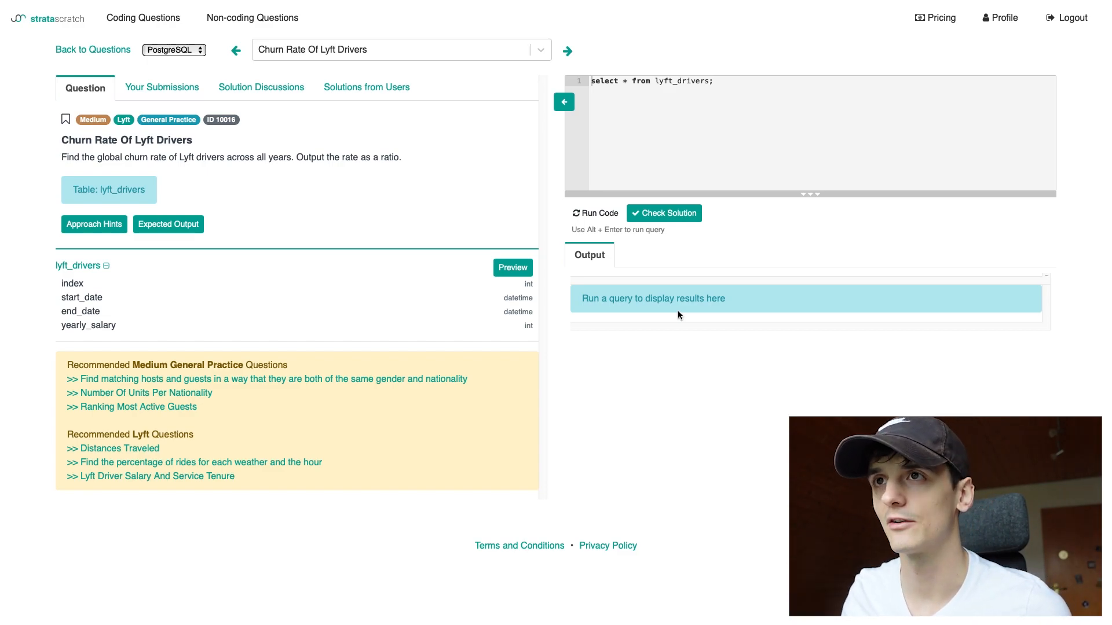
# - Run 'select * from lyft_drivers;' and scroll through the returned driver rows
pyautogui.click(512, 268)
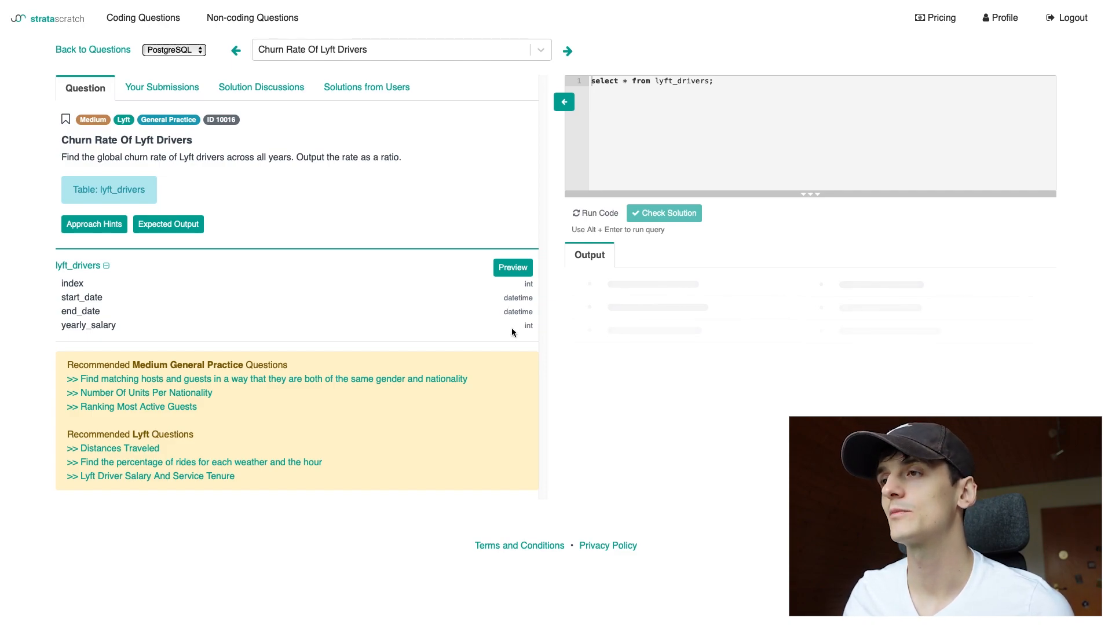
pyautogui.click(594, 213)
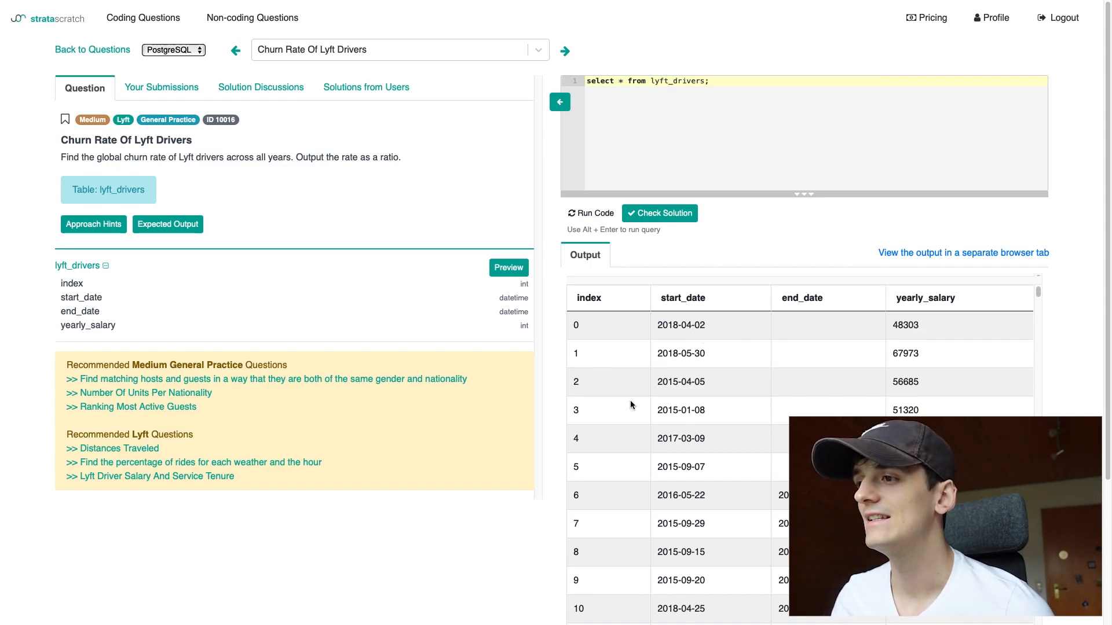
pyautogui.scroll(-3)
pyautogui.write('-- active d')
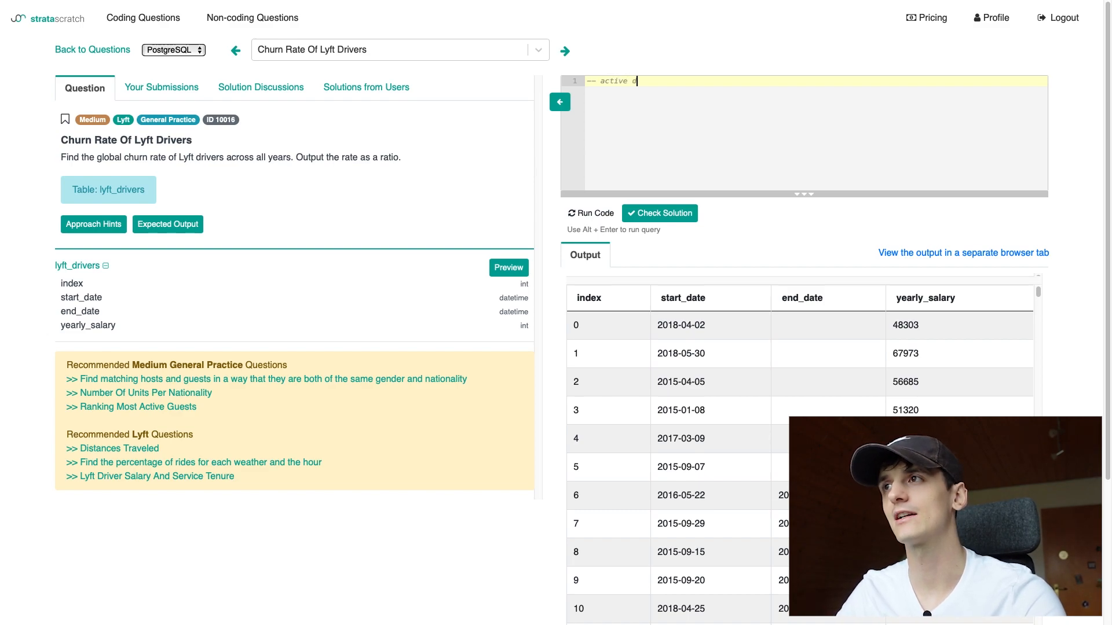
# - Write the plan comment '-- inactive drivers/all drivers' in the editor
pyautogui.write('rivers/')
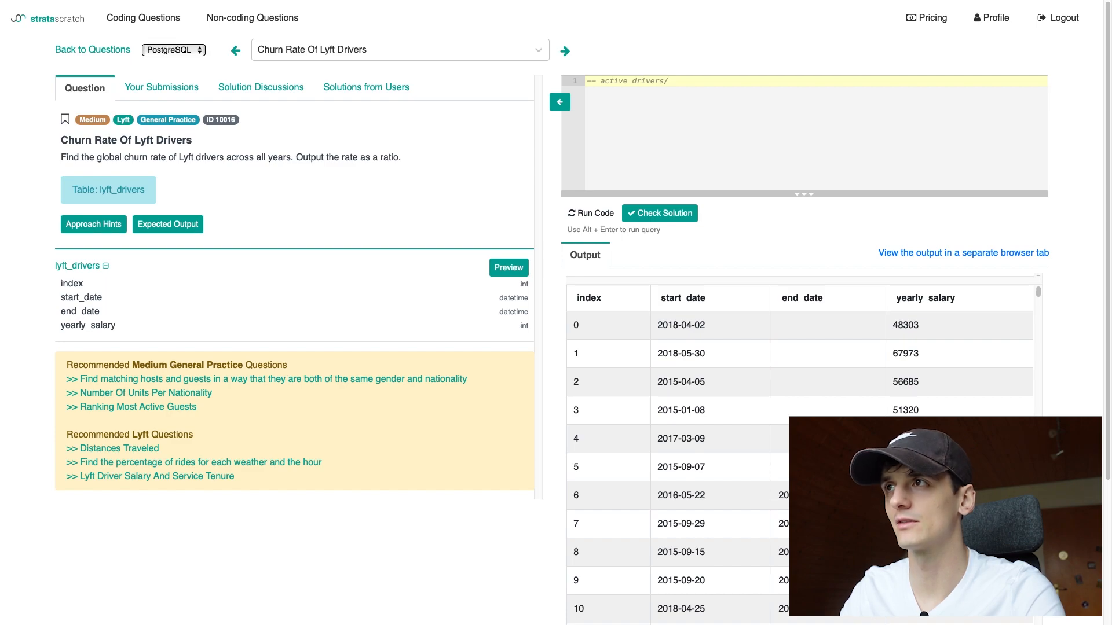
pyautogui.write('all')
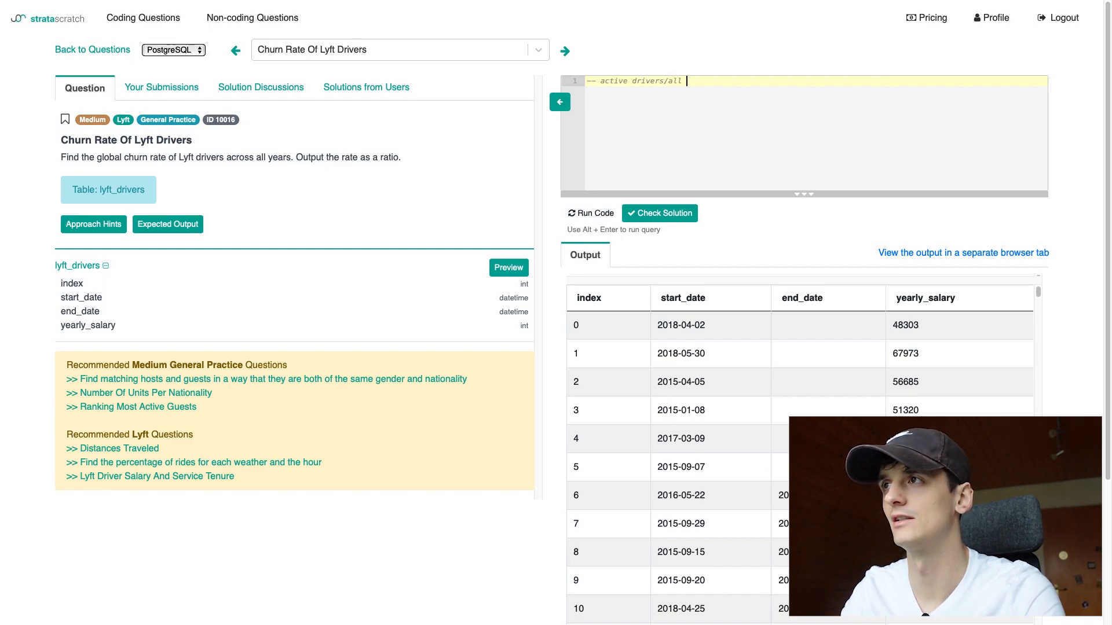
pyautogui.write('drivers')
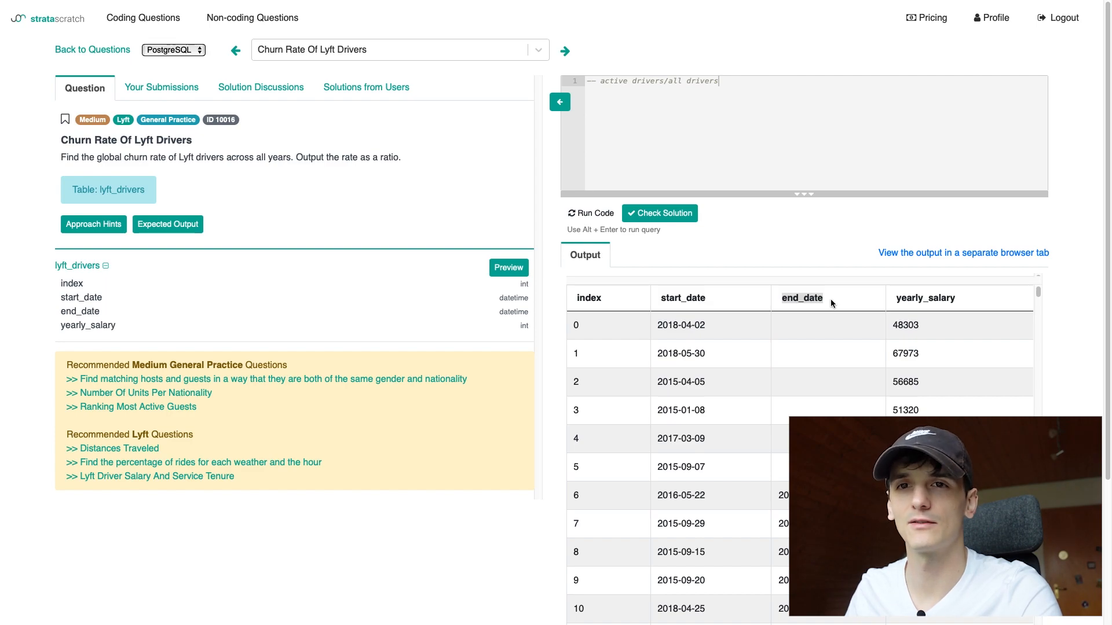
pyautogui.moveTo(851, 332)
pyautogui.write('in')
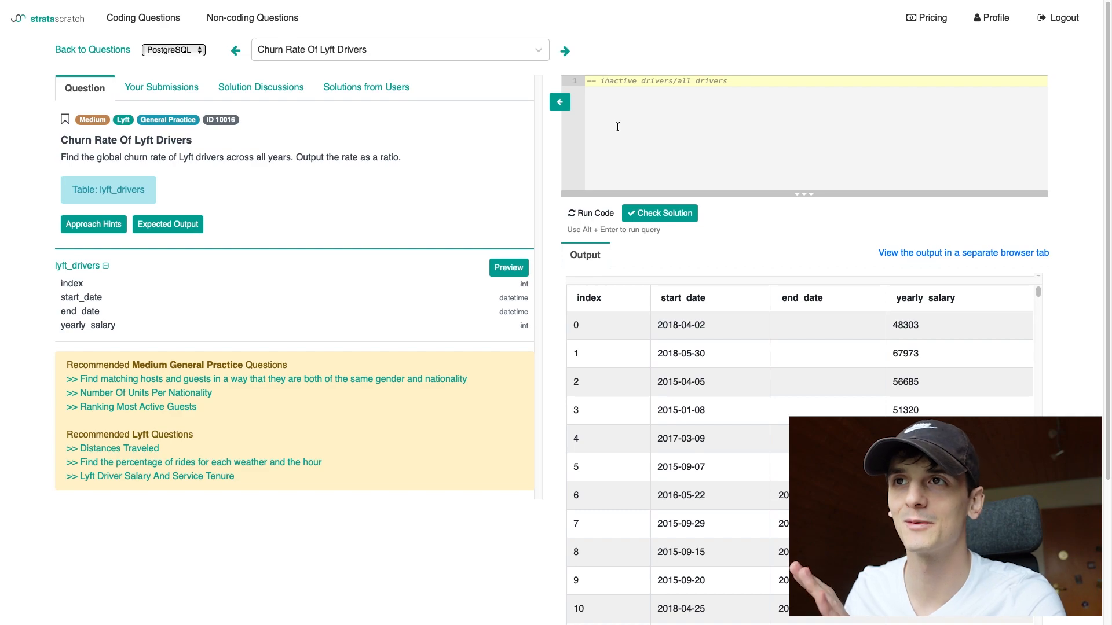
pyautogui.moveTo(964, 354)
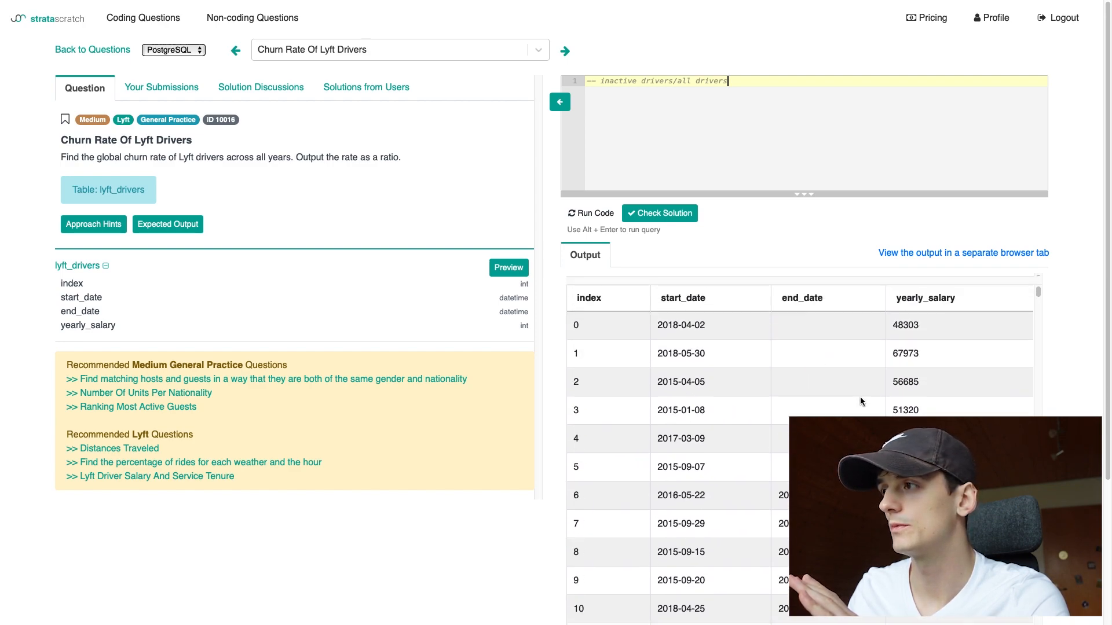
pyautogui.moveTo(594, 361)
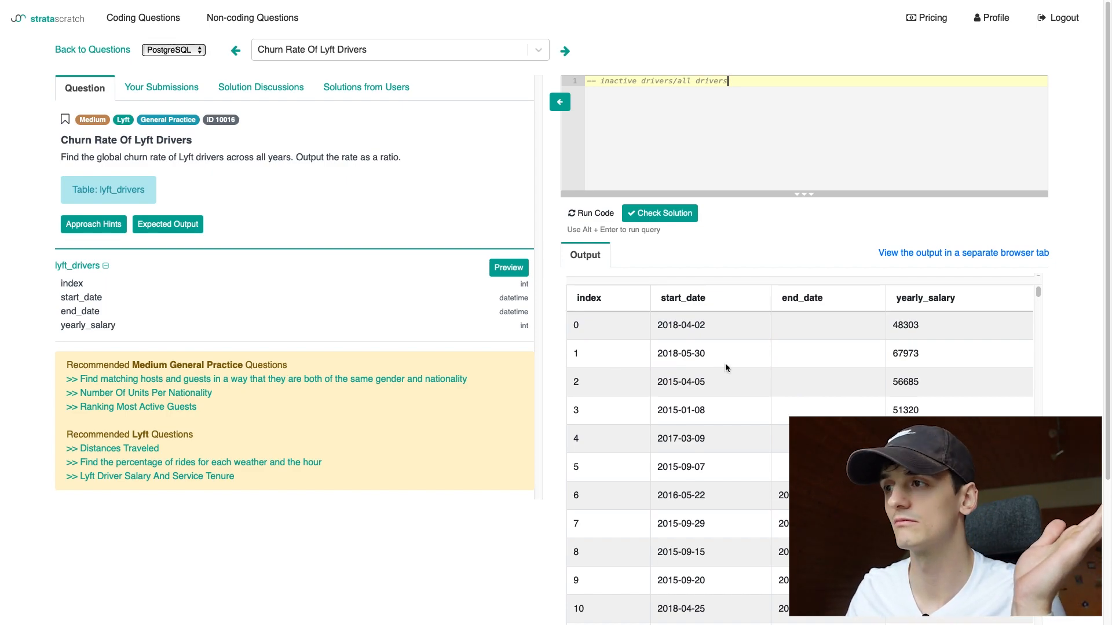
pyautogui.moveTo(762, 363)
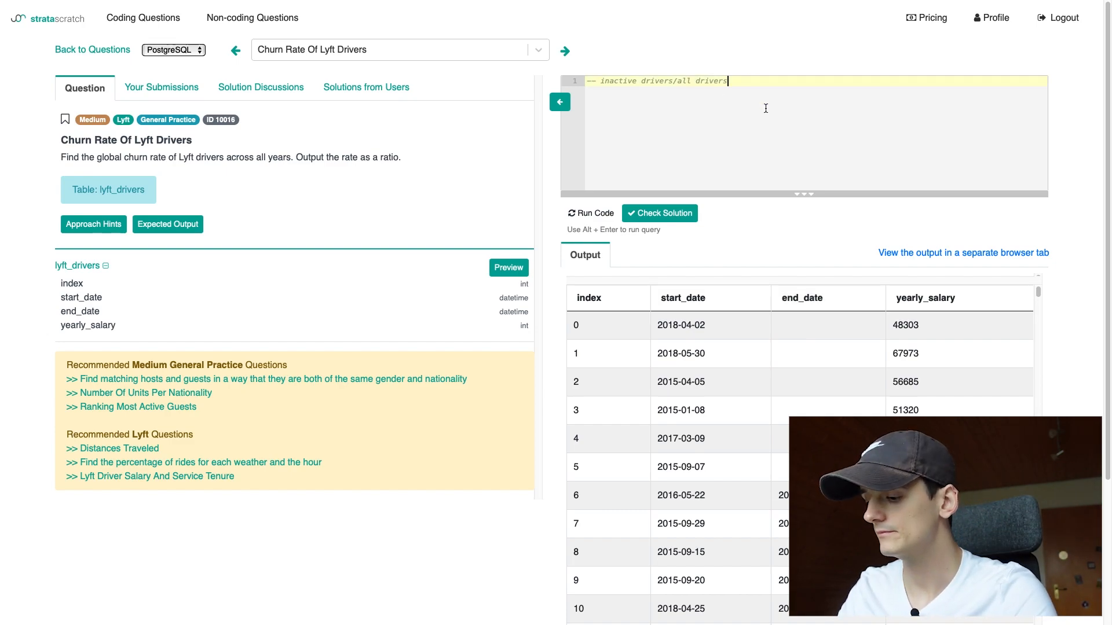
# - Write SELECT COUNT(end_date) and run it, exposing the missing FROM clause
pyautogui.write('SELECT')
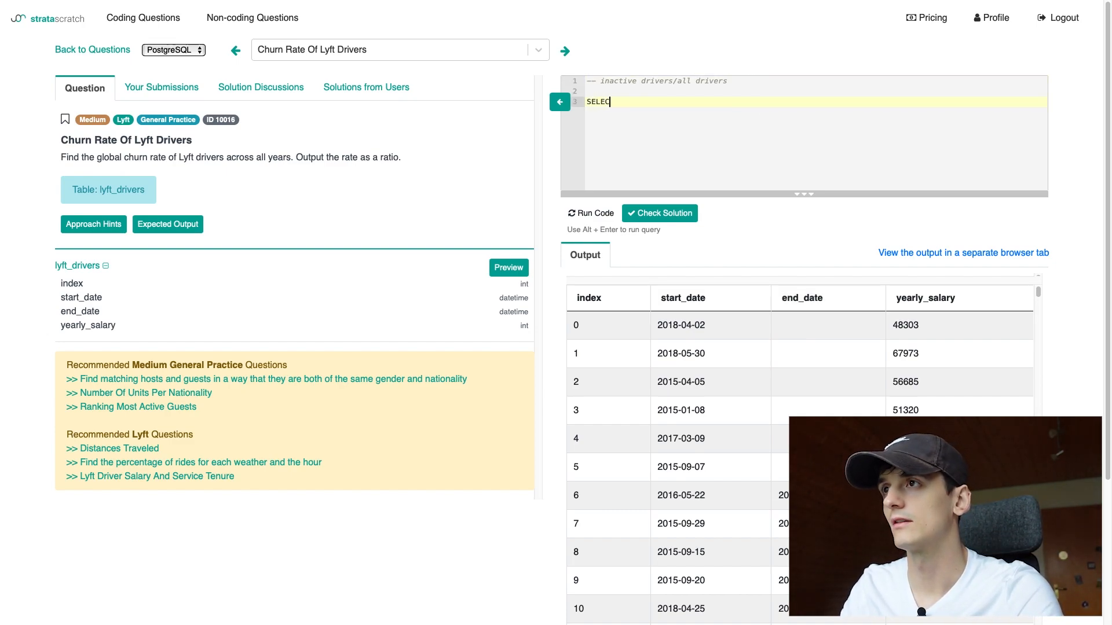
pyautogui.write('COUN')
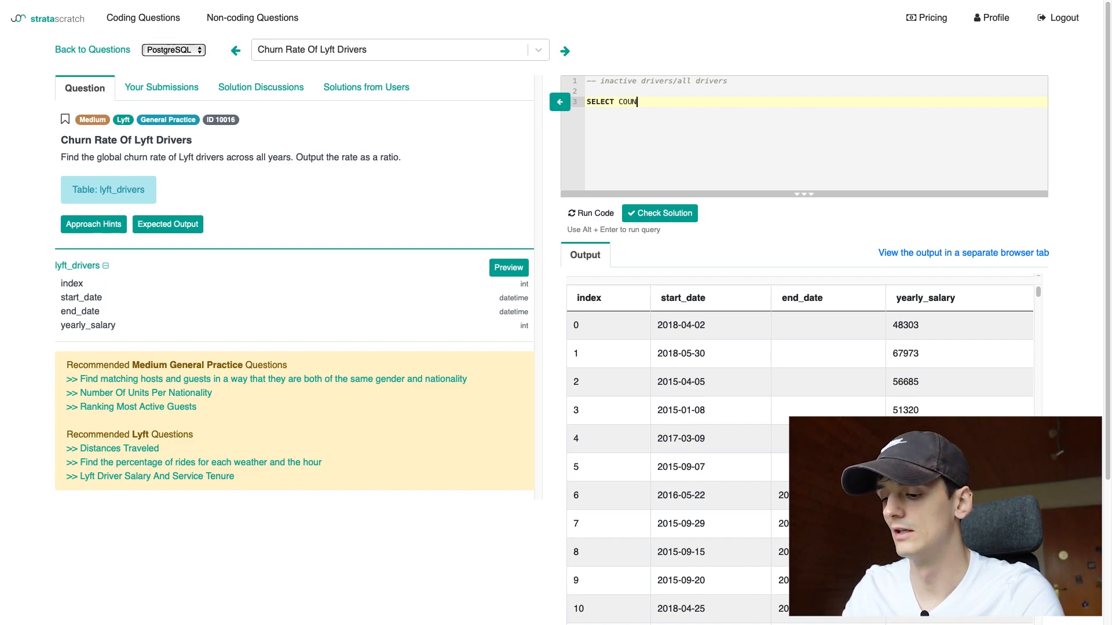
pyautogui.write('T()')
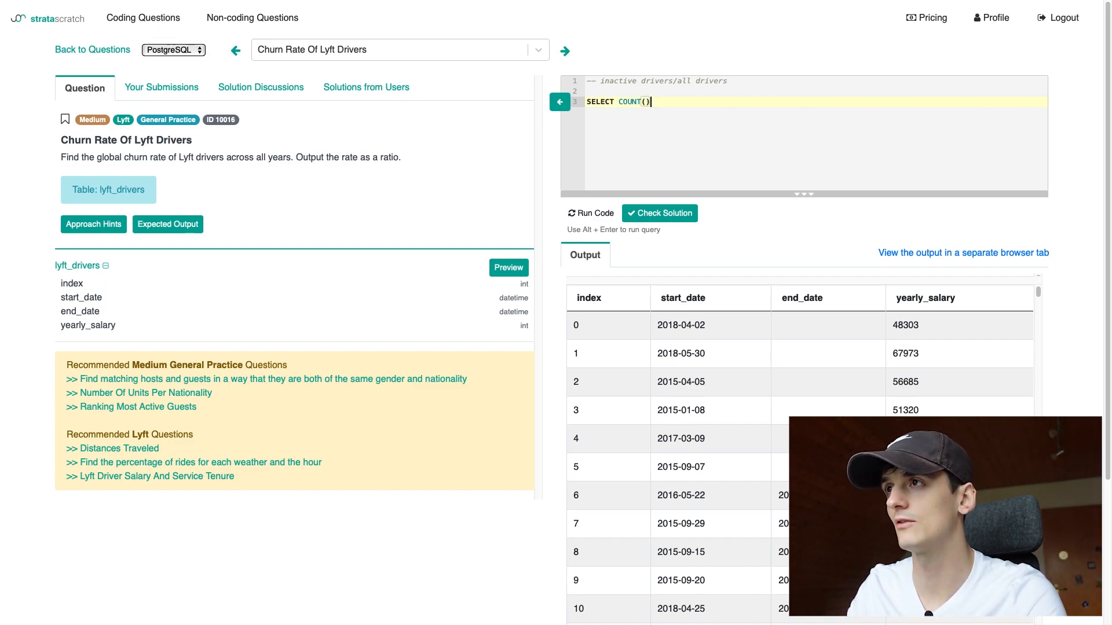
pyautogui.write('end_date')
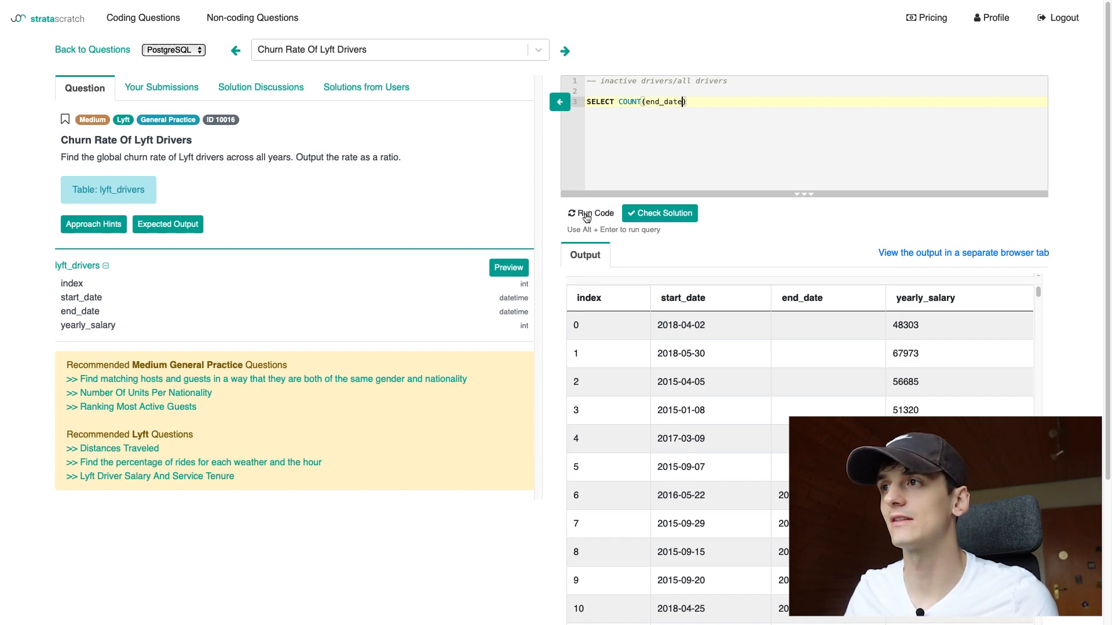
pyautogui.click(590, 213)
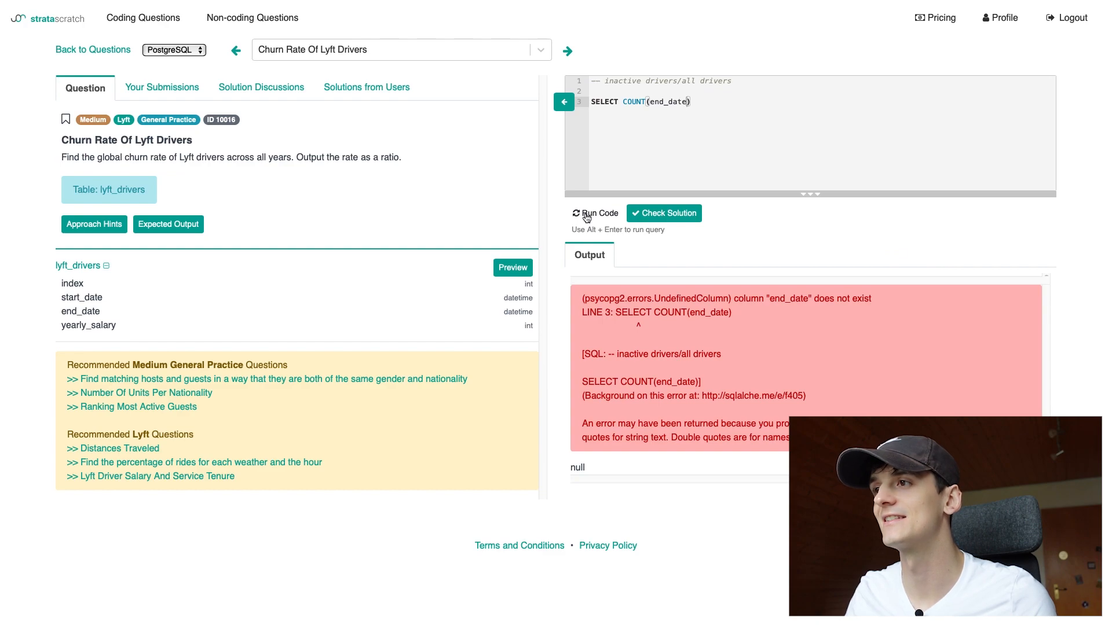
# - Add FROM lyft_drivers and COUNT(index) so the query returns 2274 and 5000
pyautogui.write('FROM l')
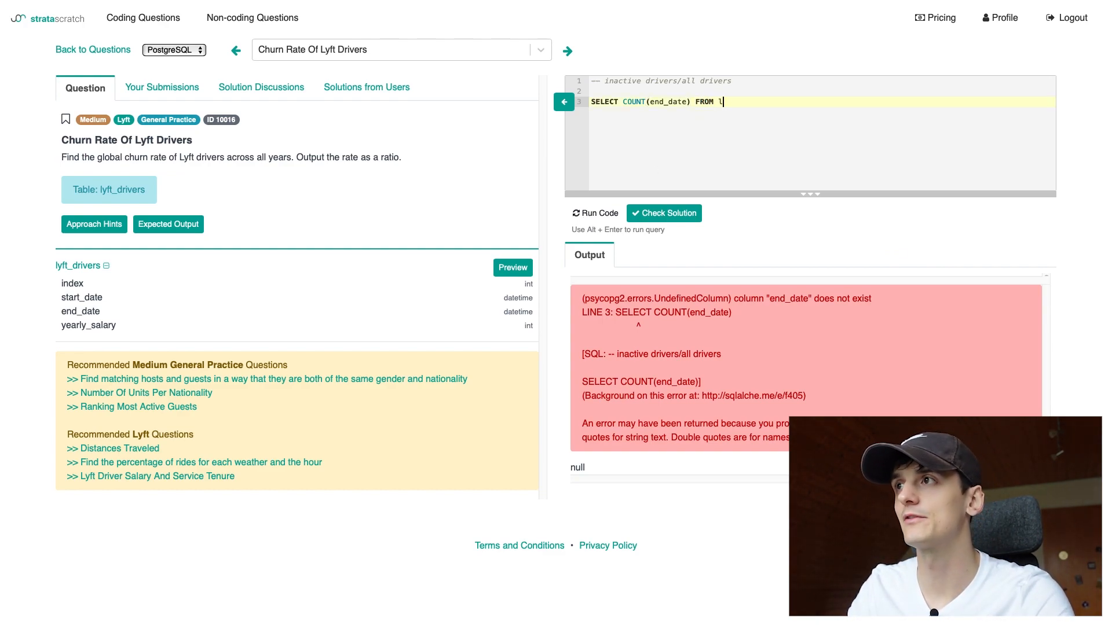
pyautogui.write('yft_drivers')
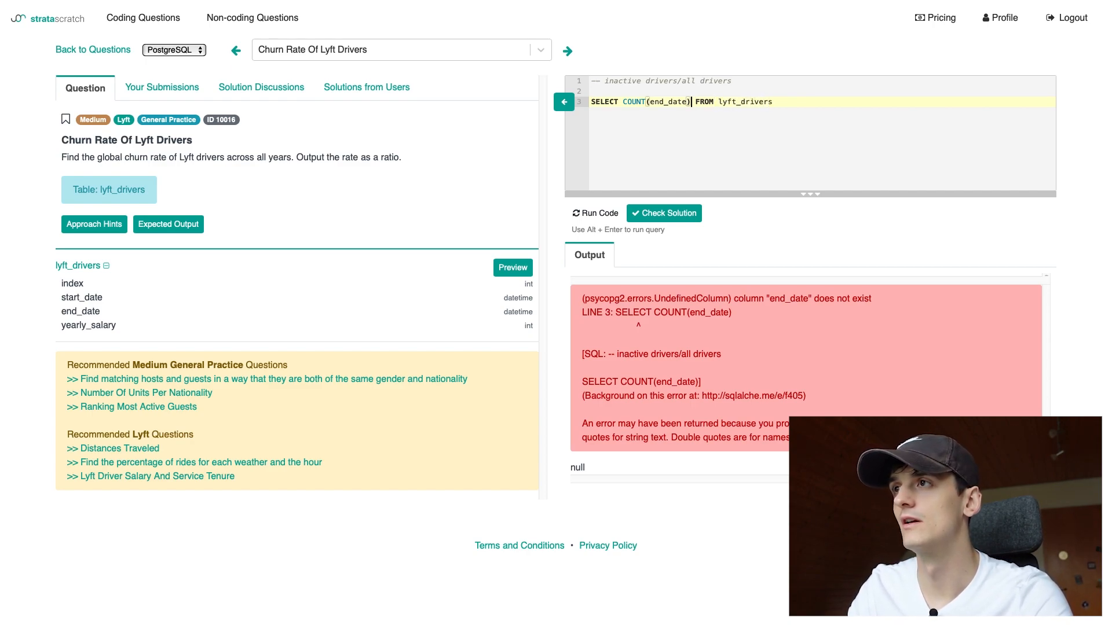
pyautogui.write(', COUNT(index')
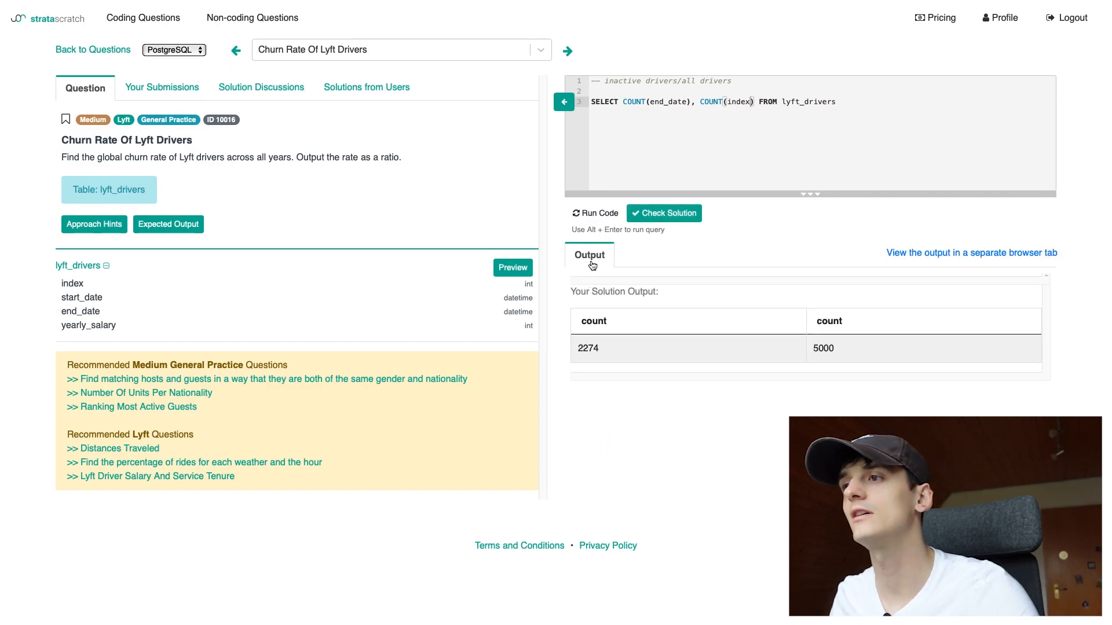
pyautogui.moveTo(577, 352)
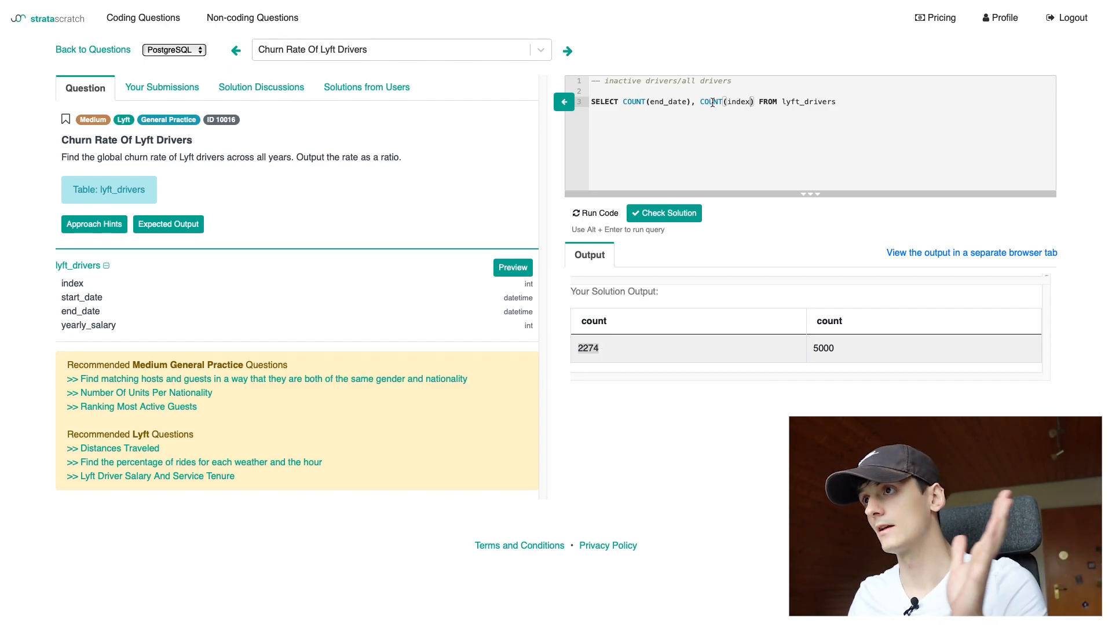
pyautogui.moveTo(915, 345)
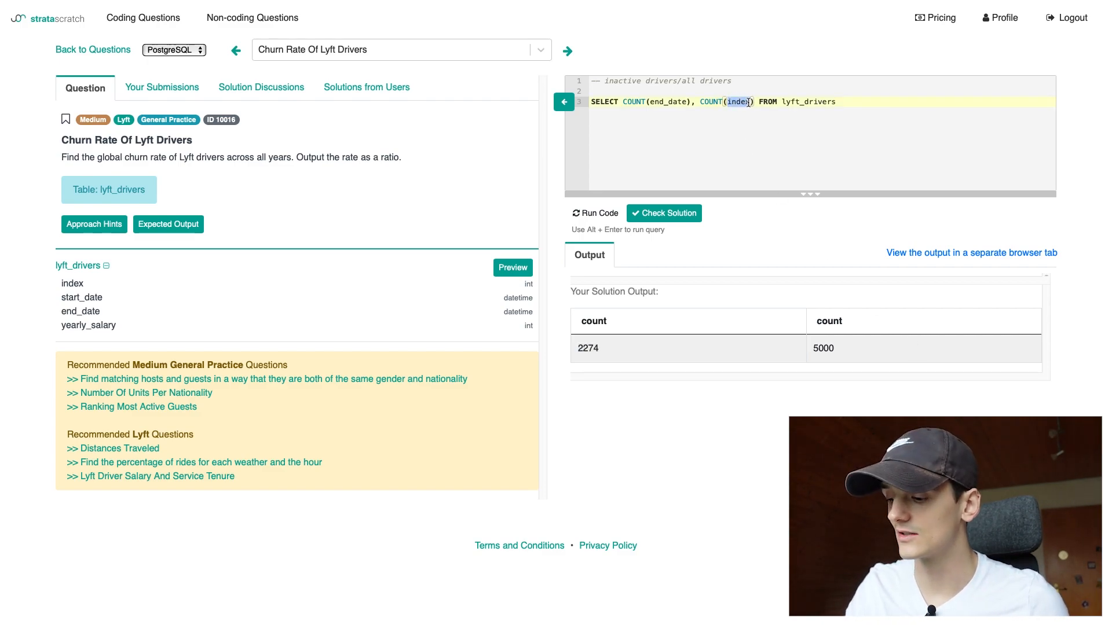
# - Change the query to COUNT(end_date)::float/COUNT(*) and run it to get 0.455
pyautogui.click(595, 213)
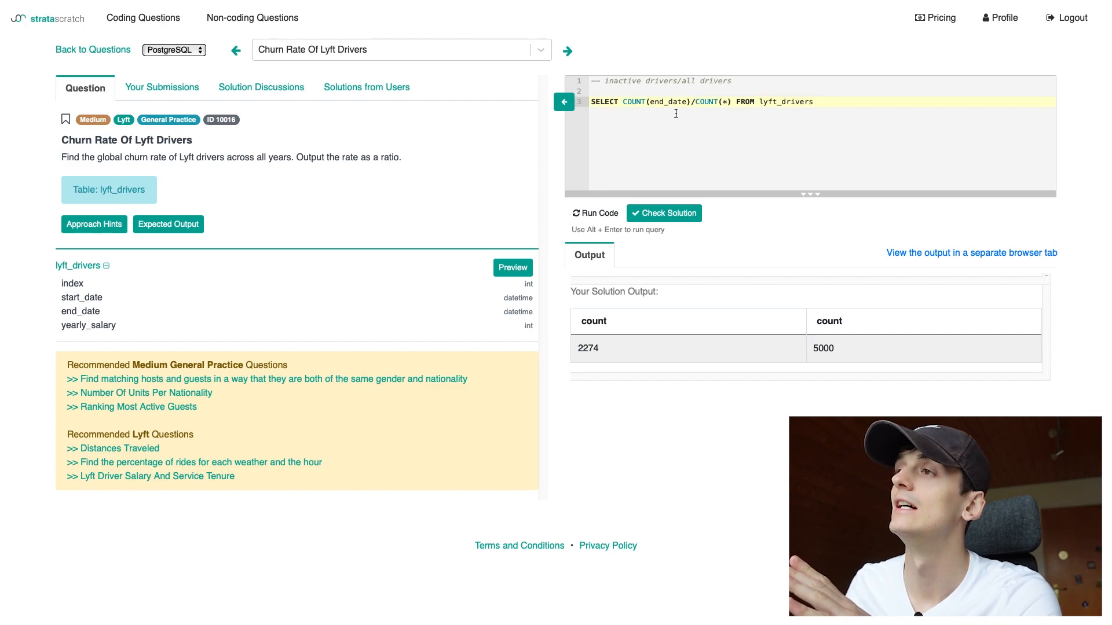
pyautogui.click(594, 213)
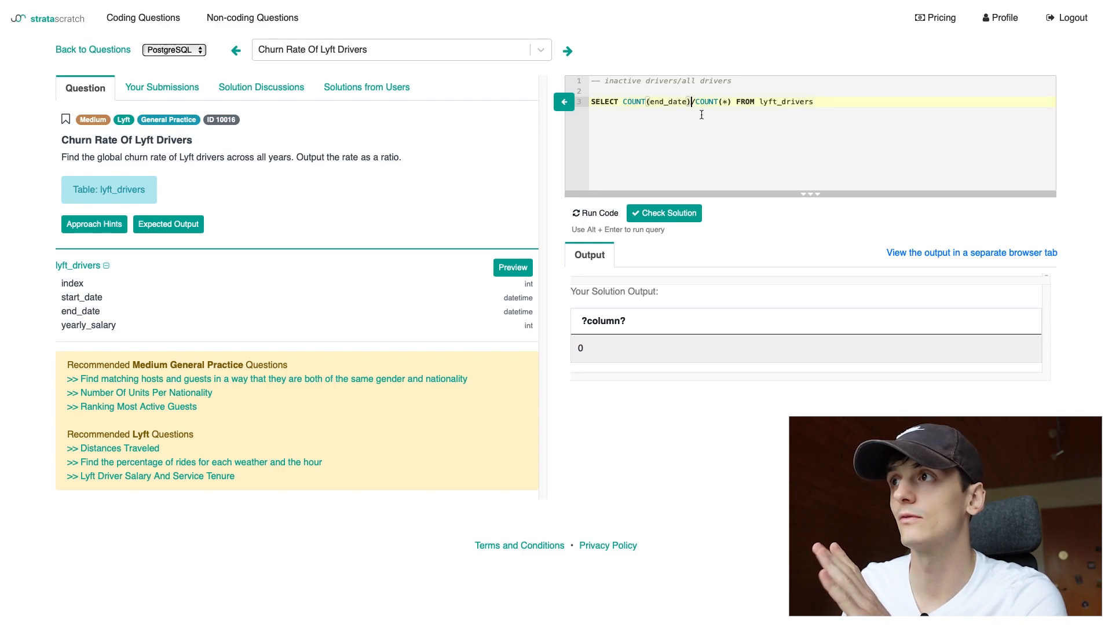
pyautogui.write('::float')
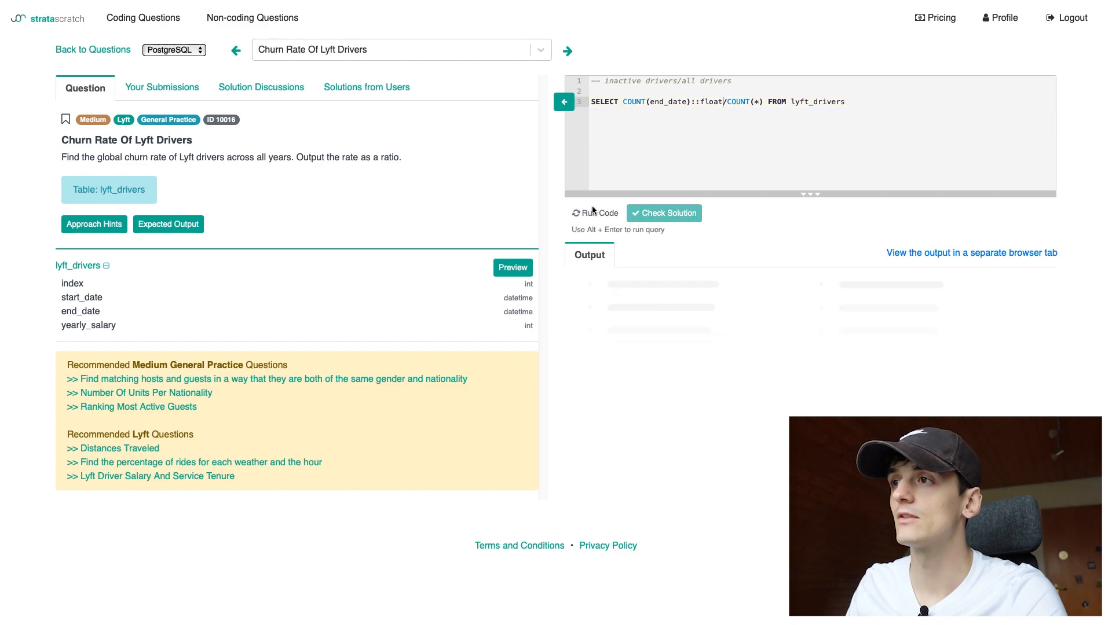
pyautogui.click(594, 213)
pyautogui.write('AS  ')
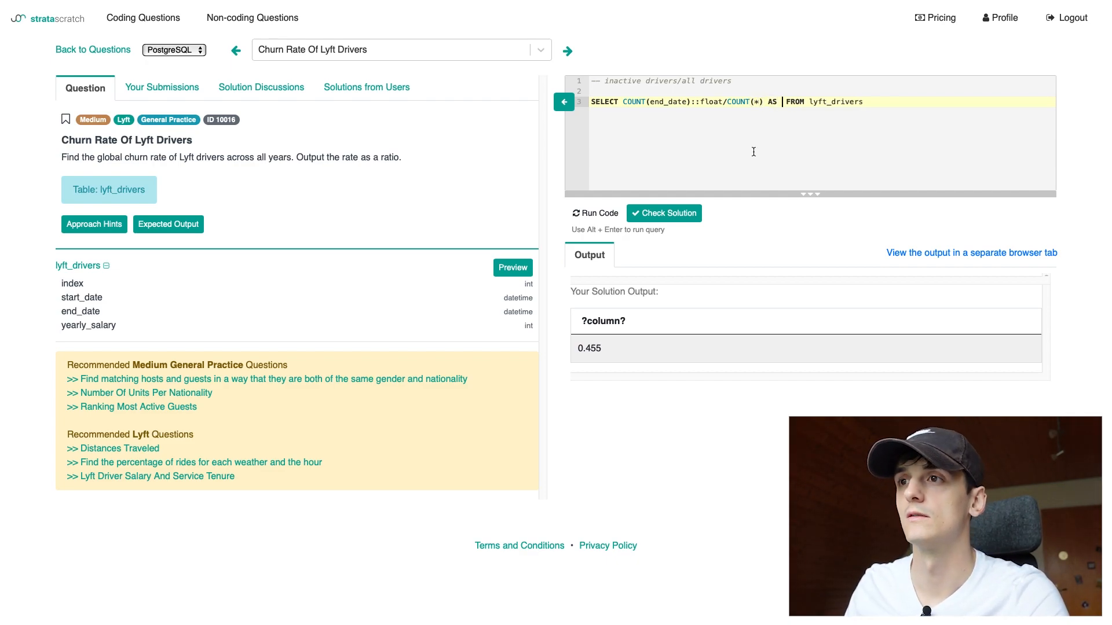
# - Alias the ratio as driver_churn_rate and run, getting 0.455 marked Solved
pyautogui.write('ratio')
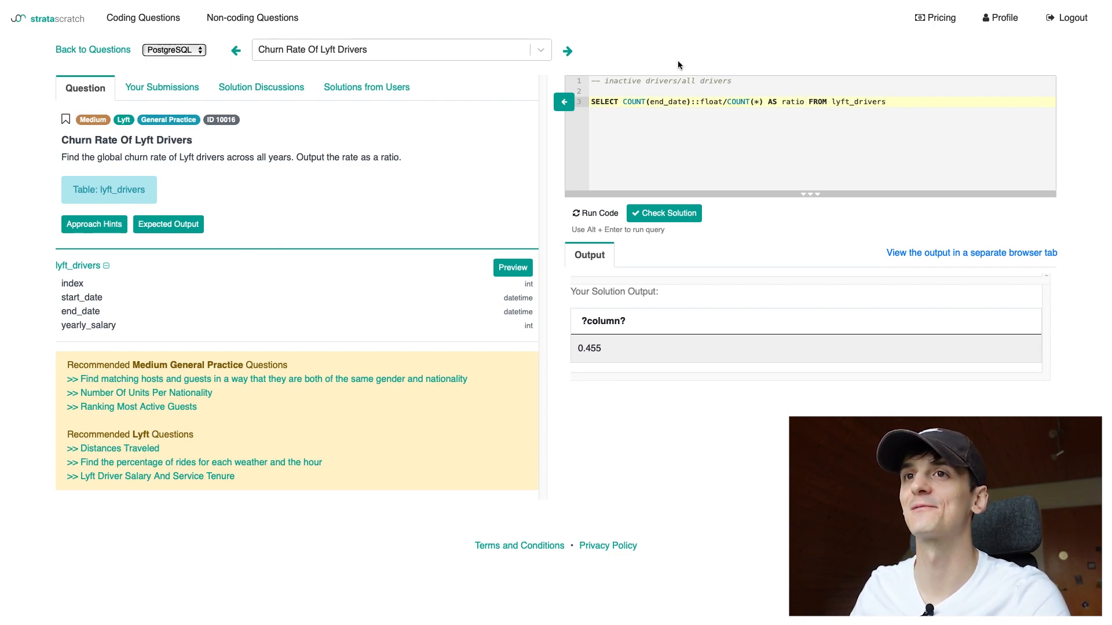
pyautogui.doubleClick(793, 102)
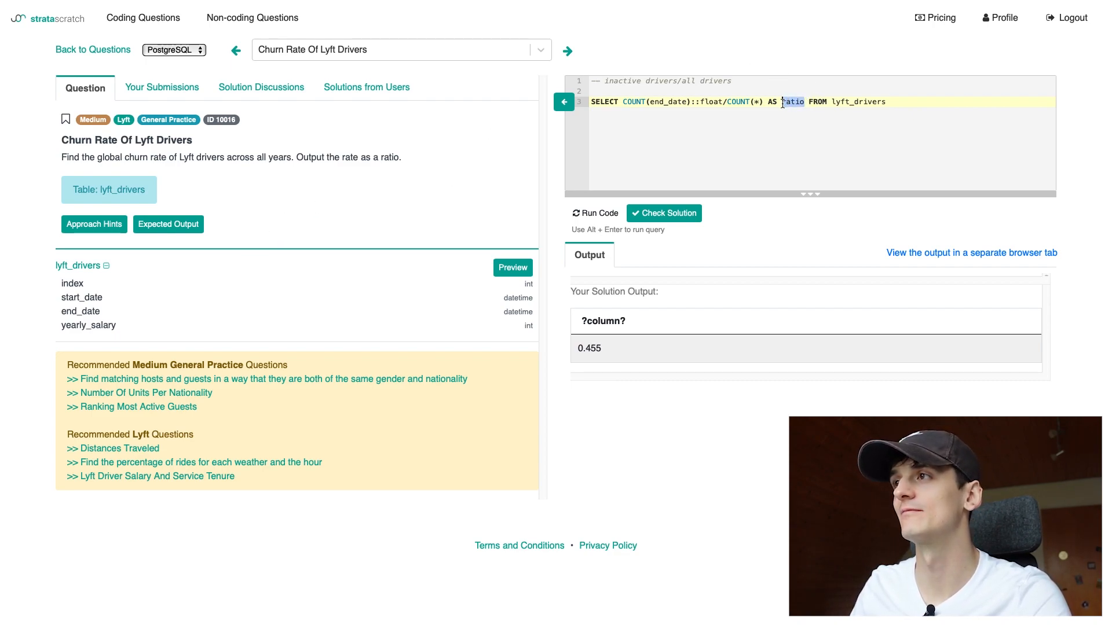
pyautogui.write('churn_rate')
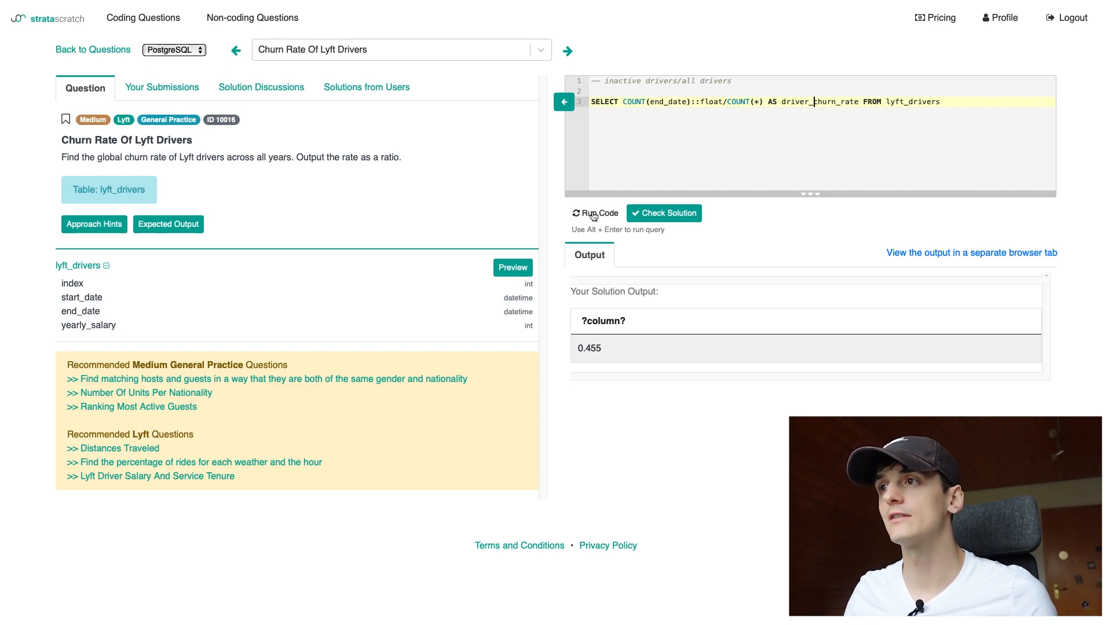
pyautogui.click(663, 213)
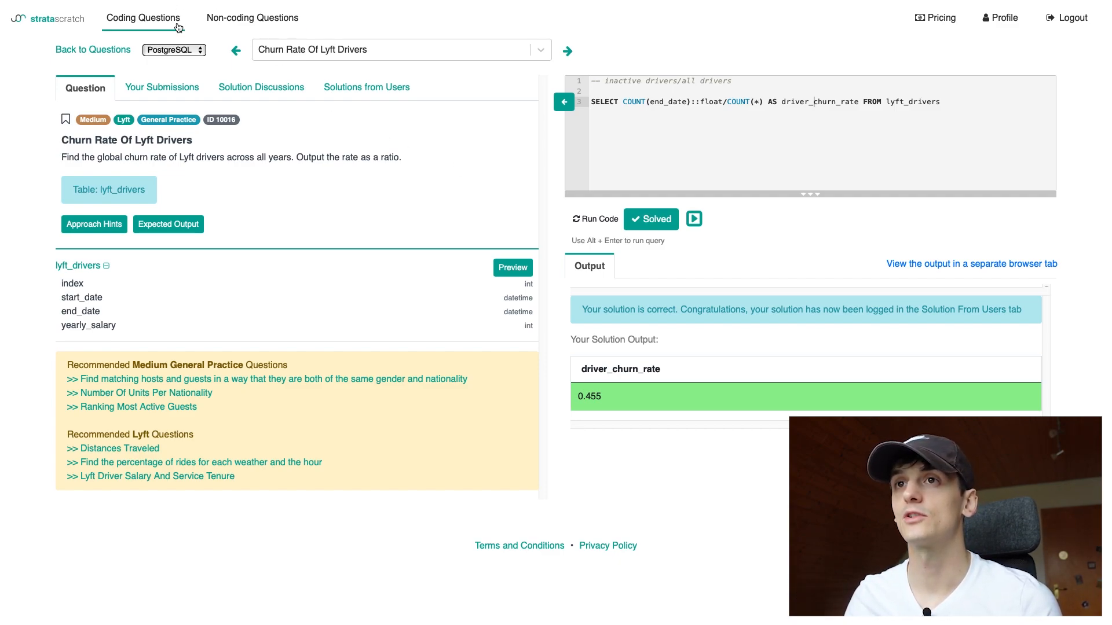
pyautogui.moveTo(360, 152)
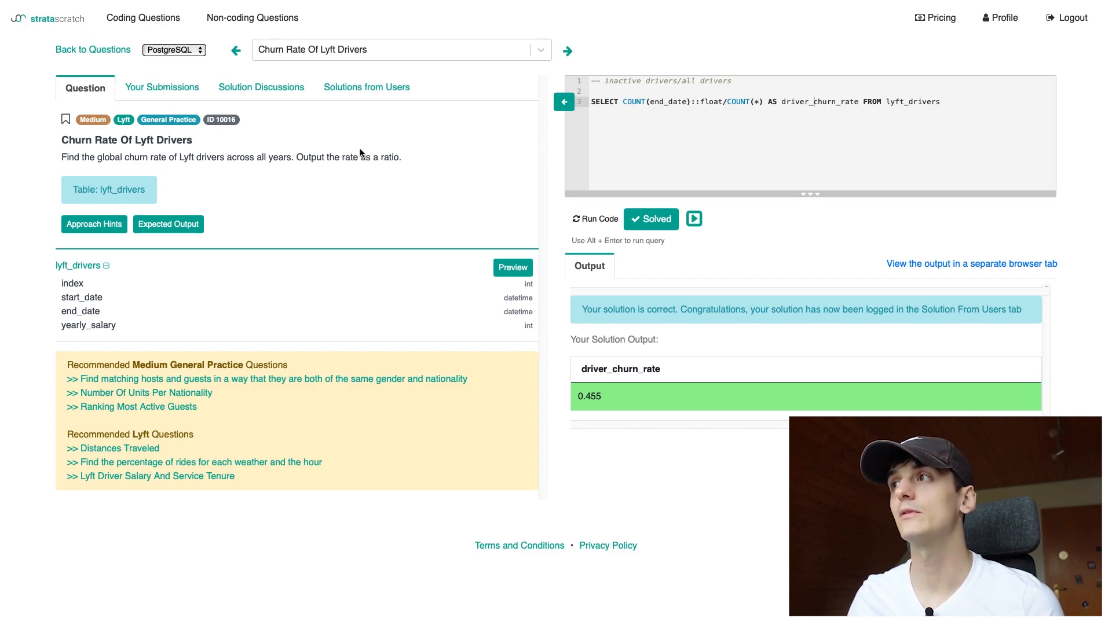
pyautogui.moveTo(338, 257)
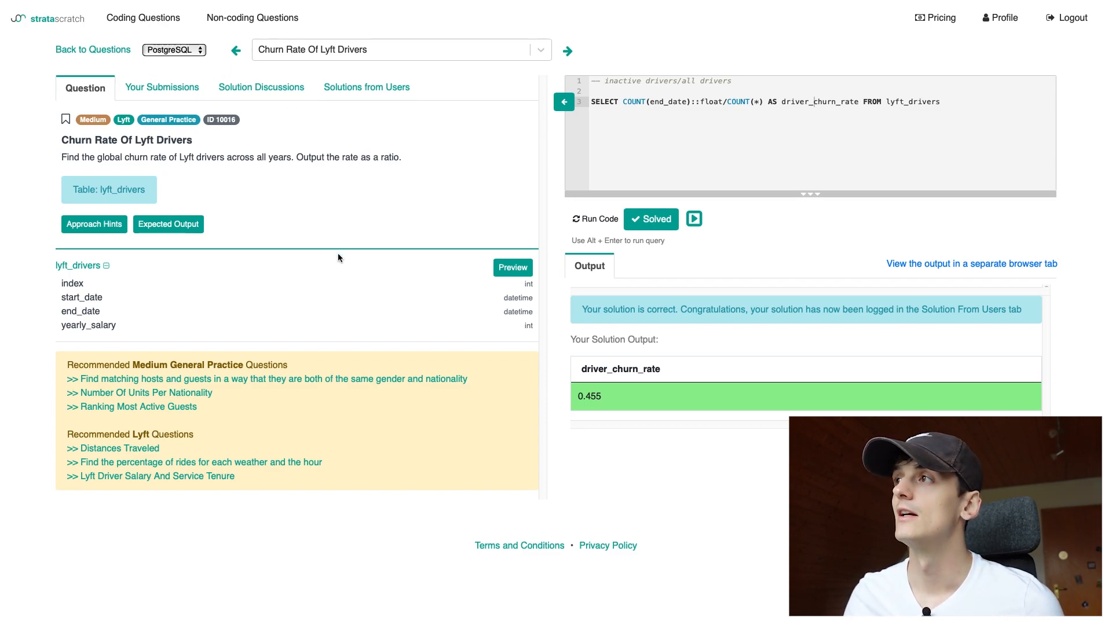
pyautogui.moveTo(311, 182)
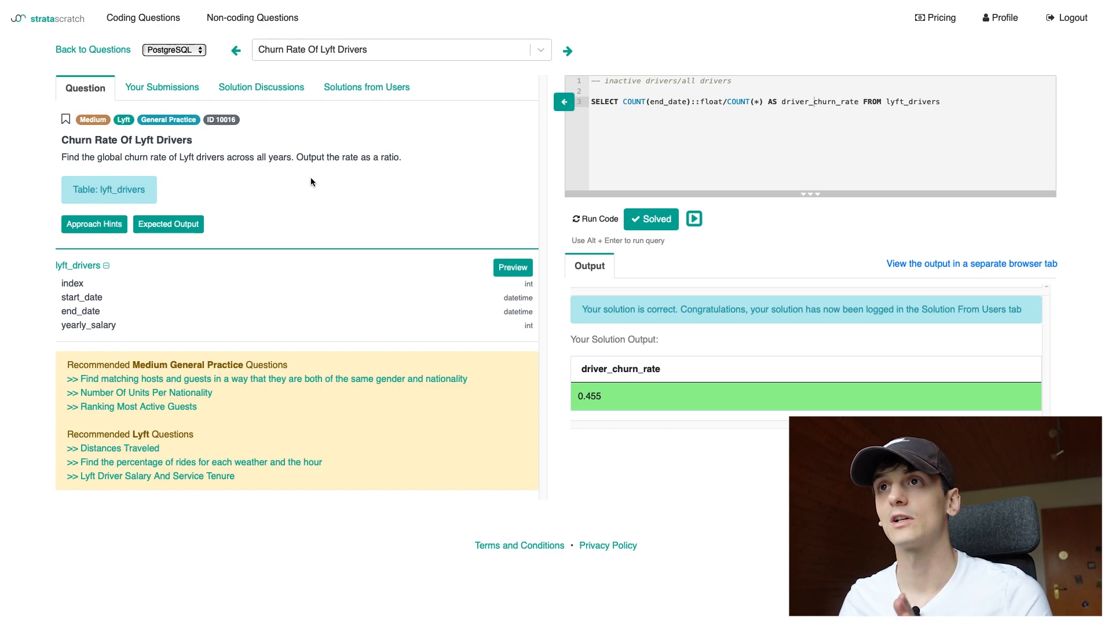